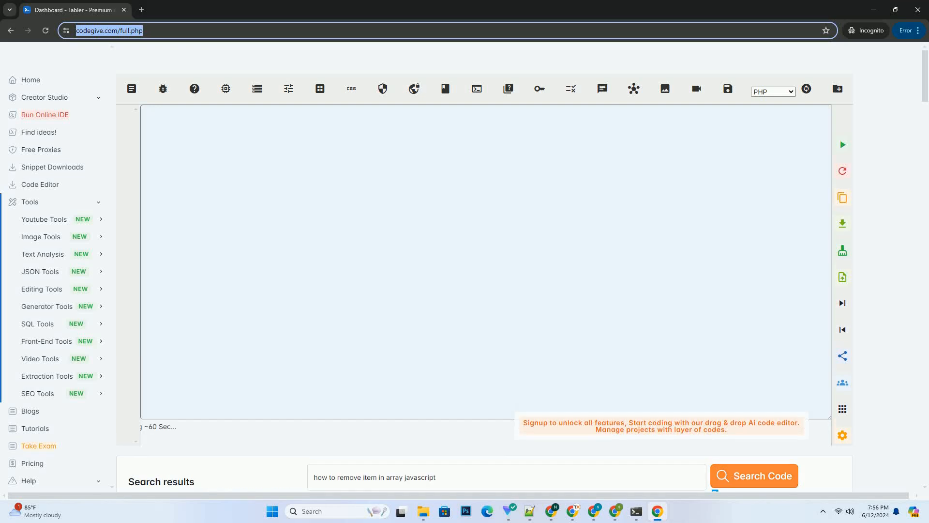
# Step: Start the AI generation so the editor fills with the splice() example removing 'orange' from fruits
pyautogui.click(753, 474)
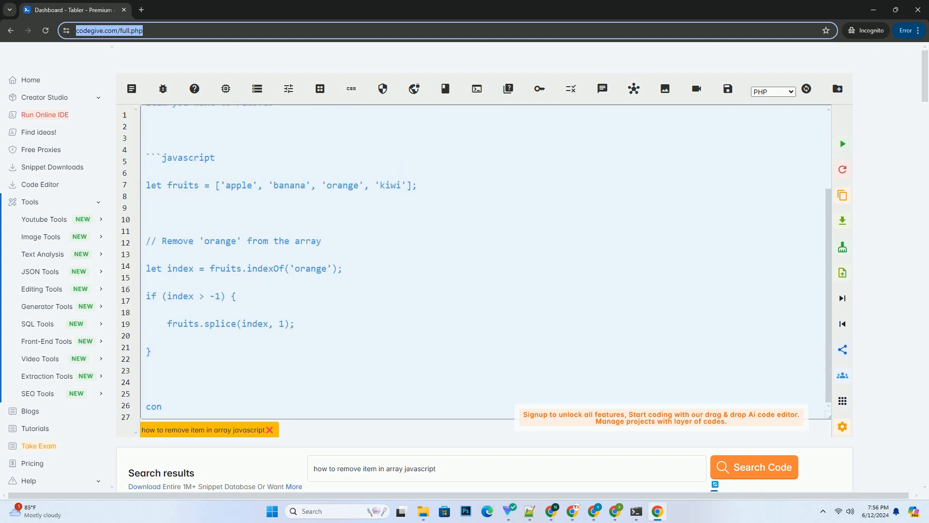
# Step: Scroll the editor to follow the filter() section removing 3 from the numbers array
pyautogui.scroll(-3)
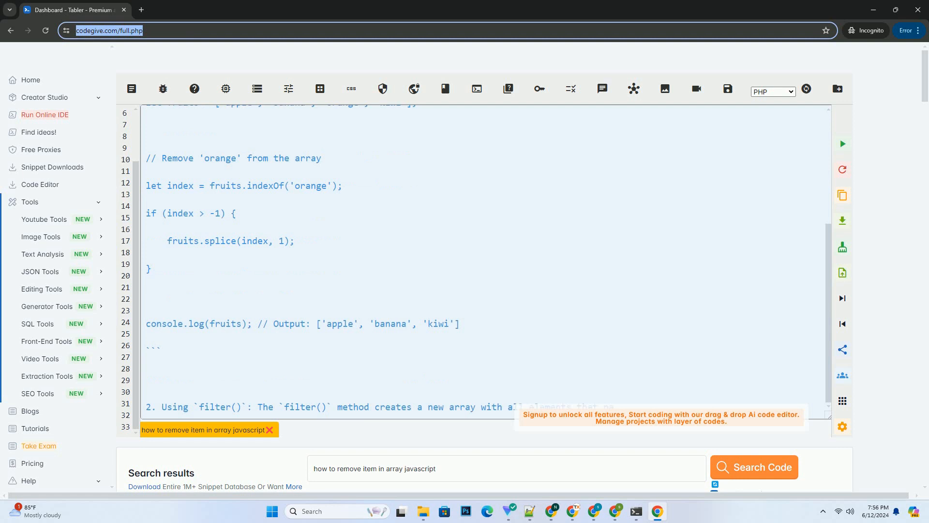
pyautogui.scroll(3)
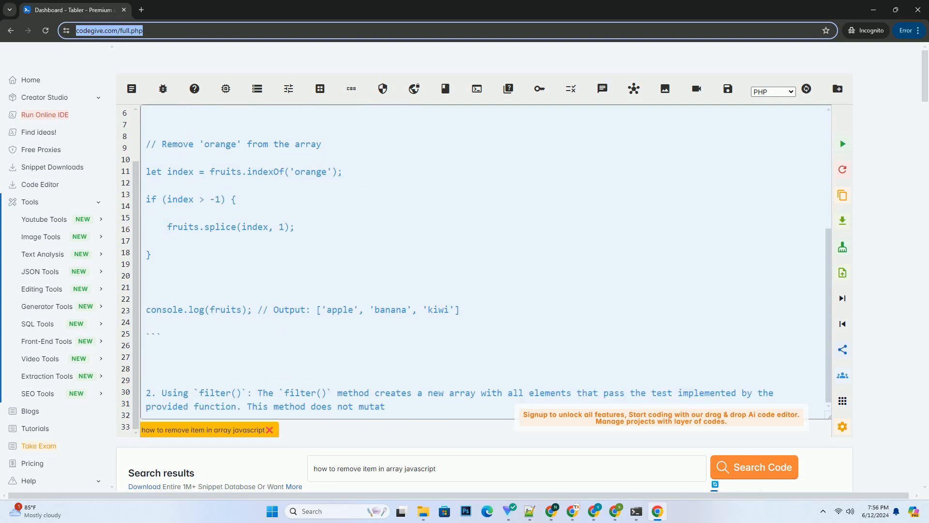
pyautogui.scroll(-3)
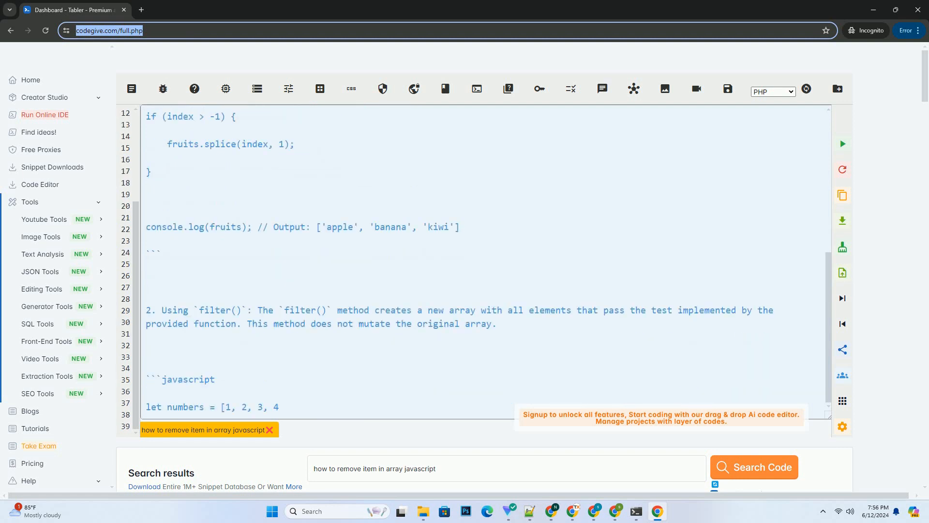
pyautogui.scroll(-3)
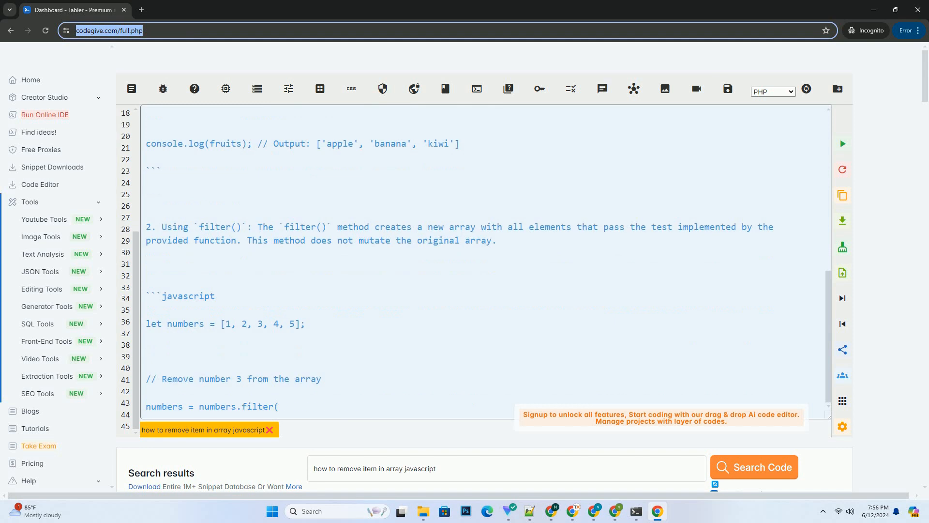
pyautogui.scroll(-3)
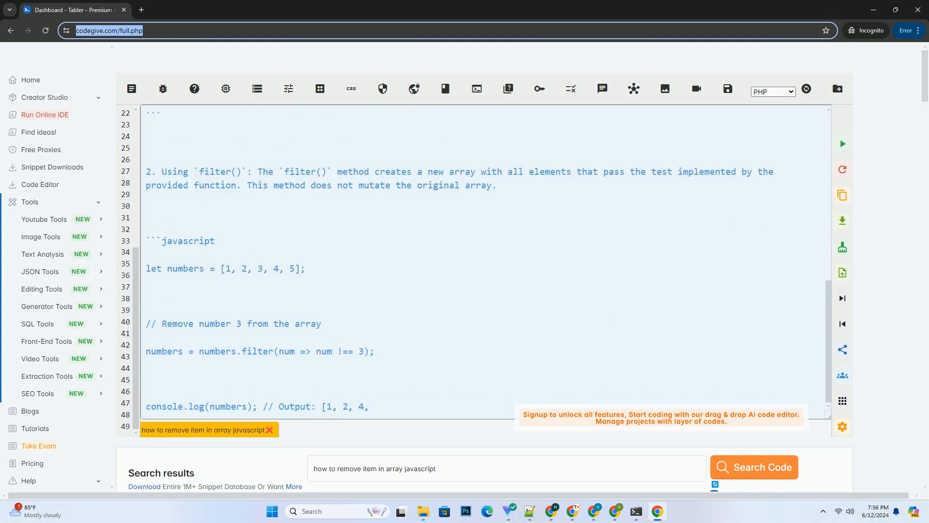
pyautogui.scroll(-3)
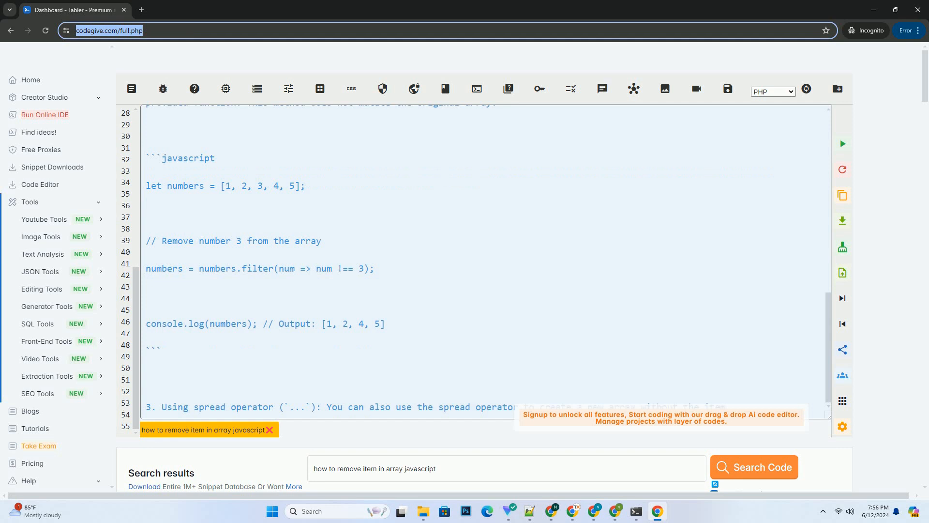
# Step: Scroll the editor through the spread-operator example removing 'blue' from colors and the closing summary
pyautogui.scroll(-3)
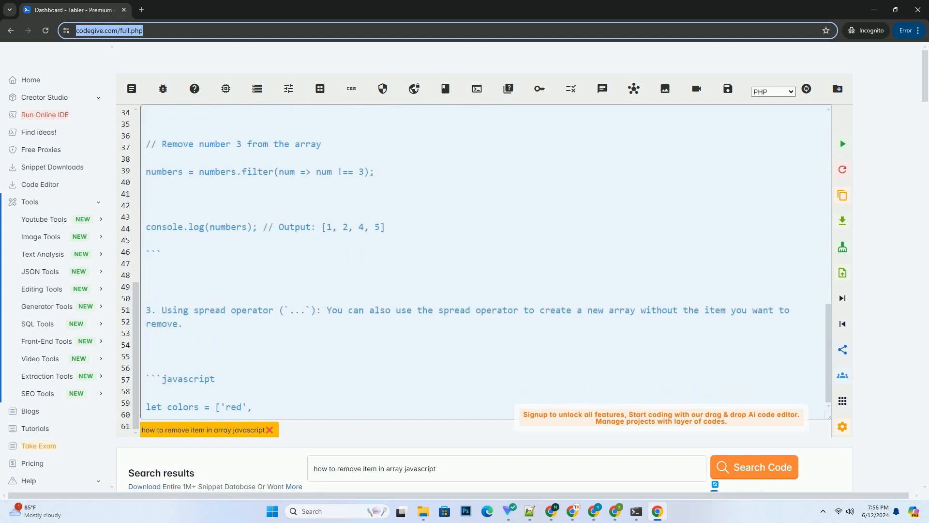
pyautogui.scroll(-3)
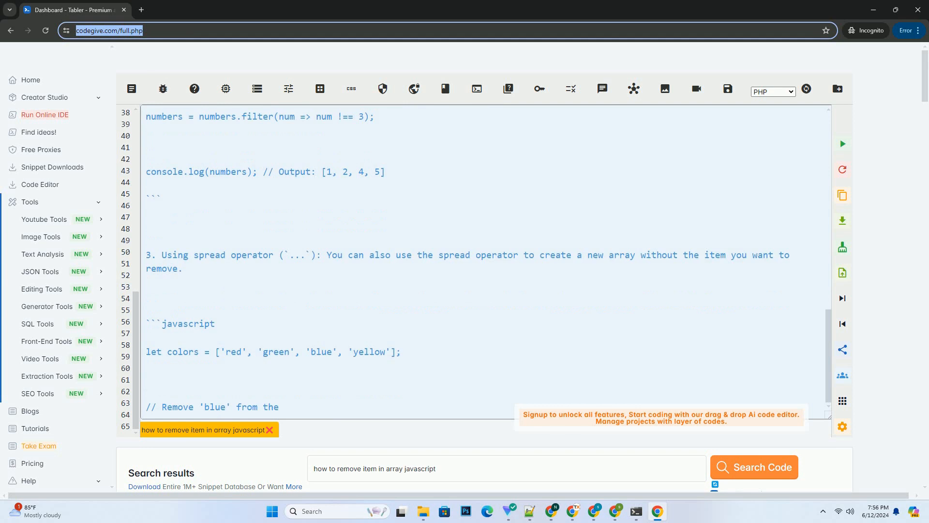
pyautogui.scroll(-3)
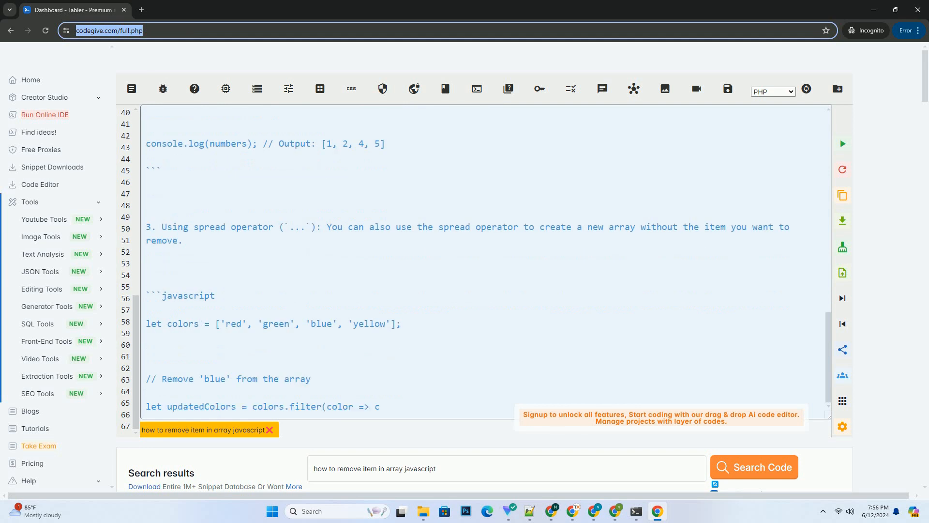
pyautogui.scroll(-3)
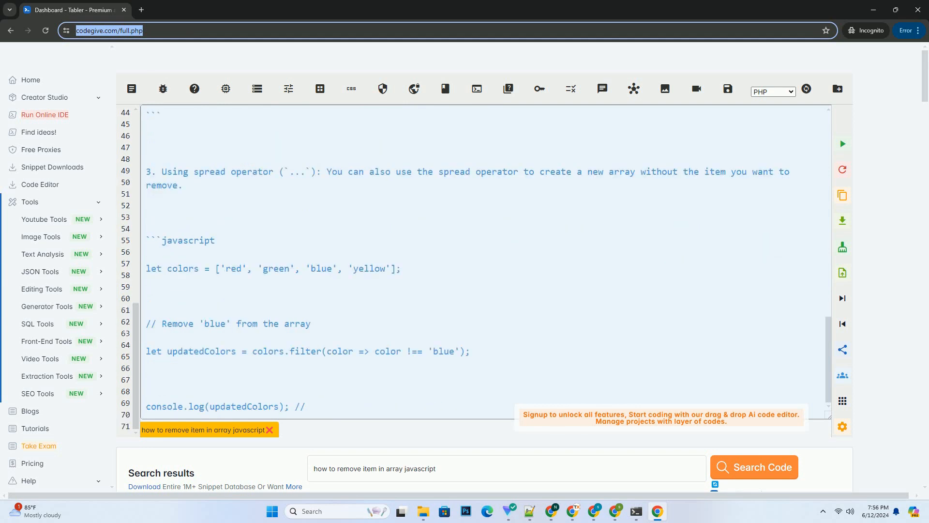
pyautogui.scroll(-3)
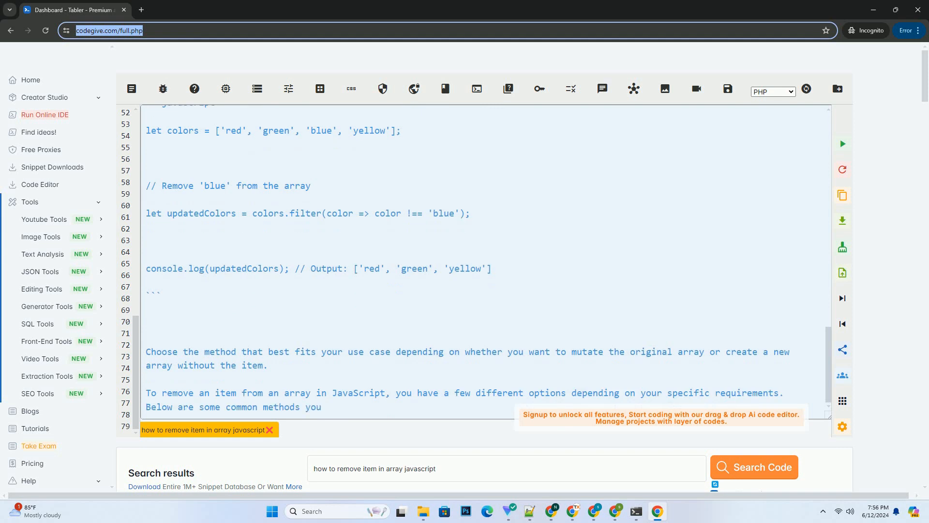
# Step: Scroll the editor through the repeated introduction and second splice() example removing 'orange'
pyautogui.scroll(-3)
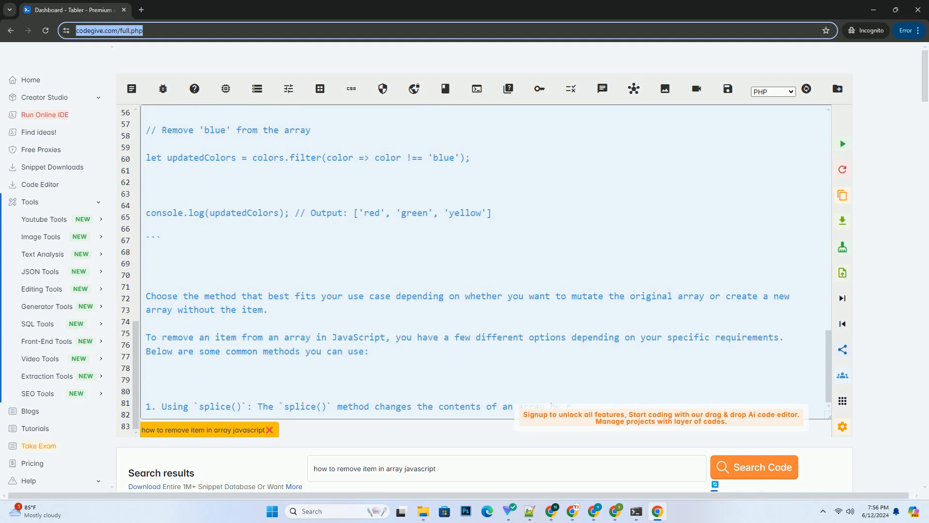
pyautogui.scroll(3)
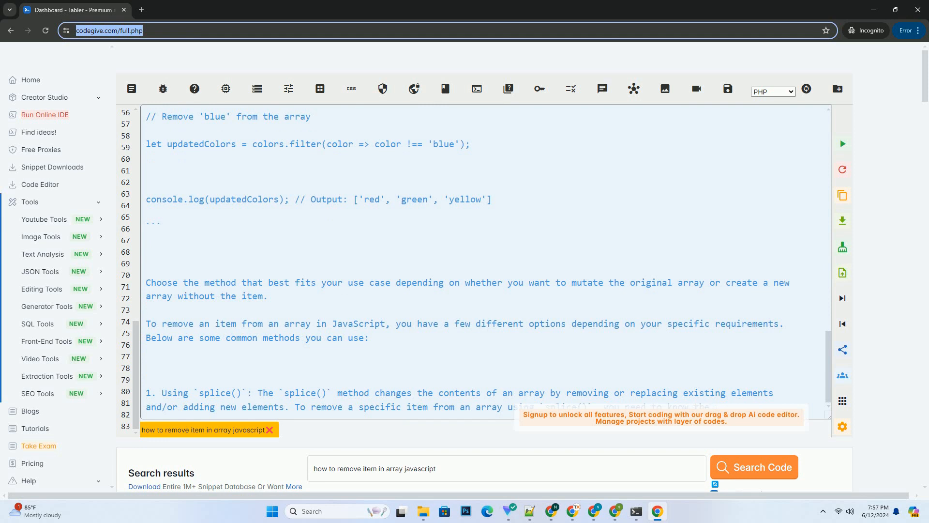
pyautogui.scroll(-3)
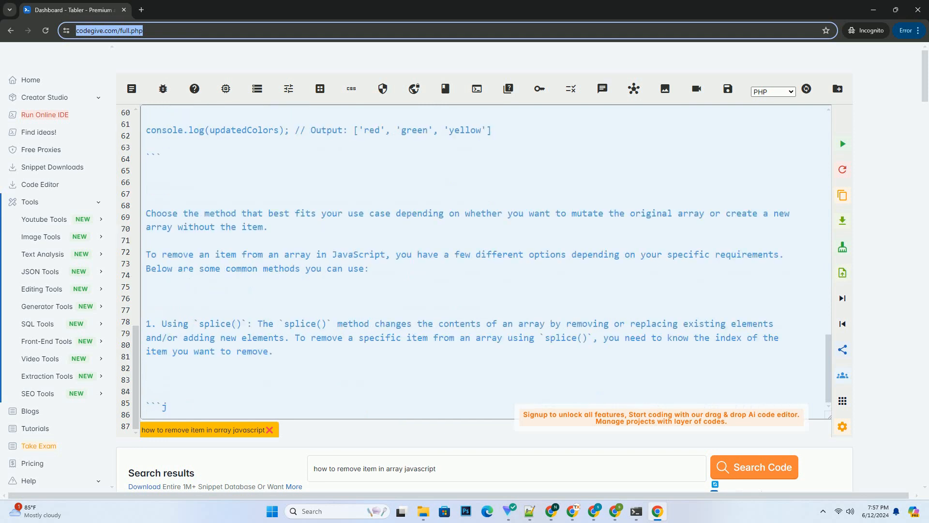
pyautogui.scroll(-3)
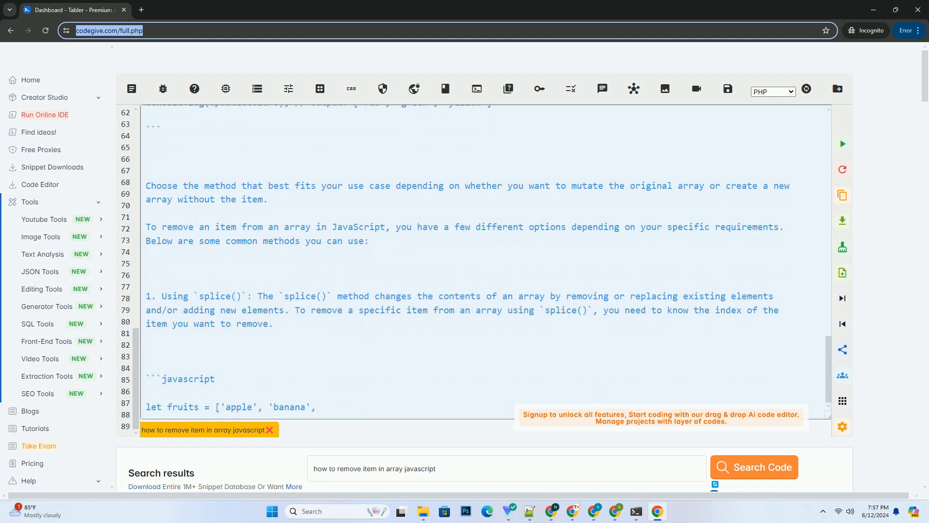
pyautogui.scroll(-3)
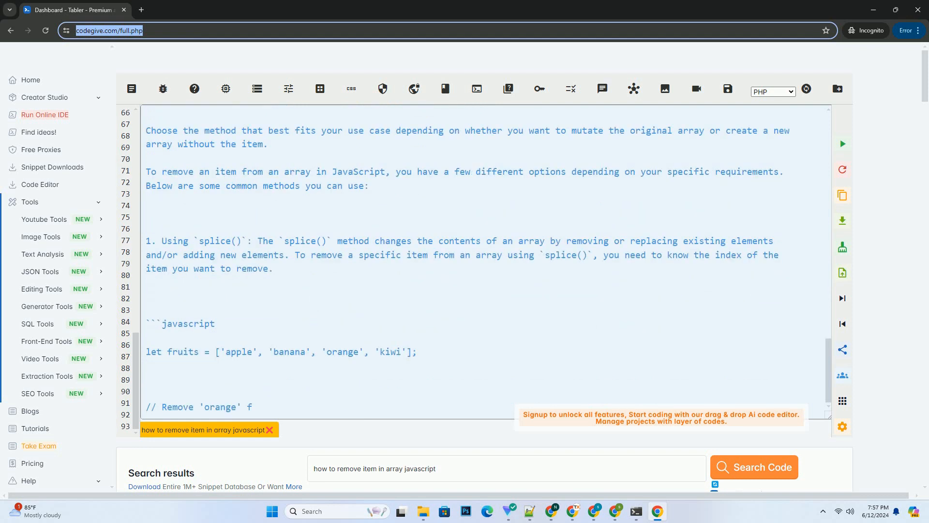
pyautogui.scroll(-3)
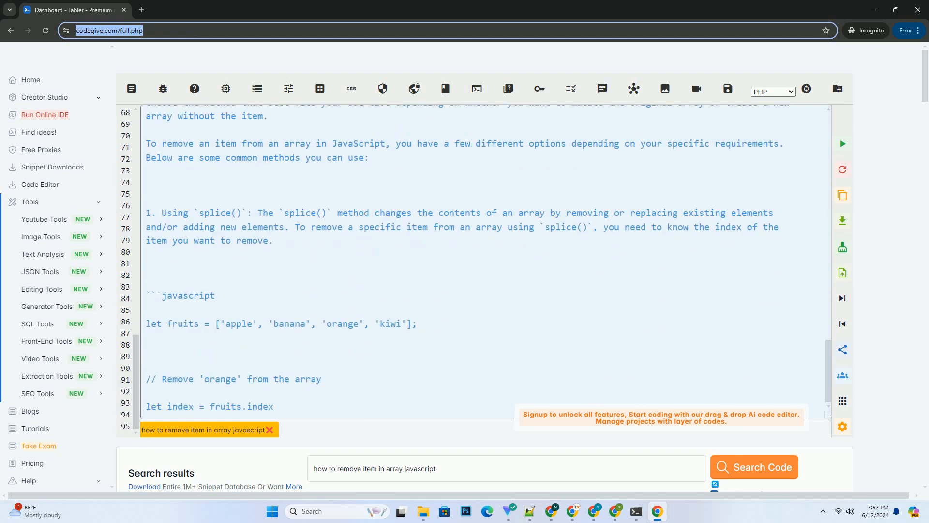
pyautogui.scroll(-3)
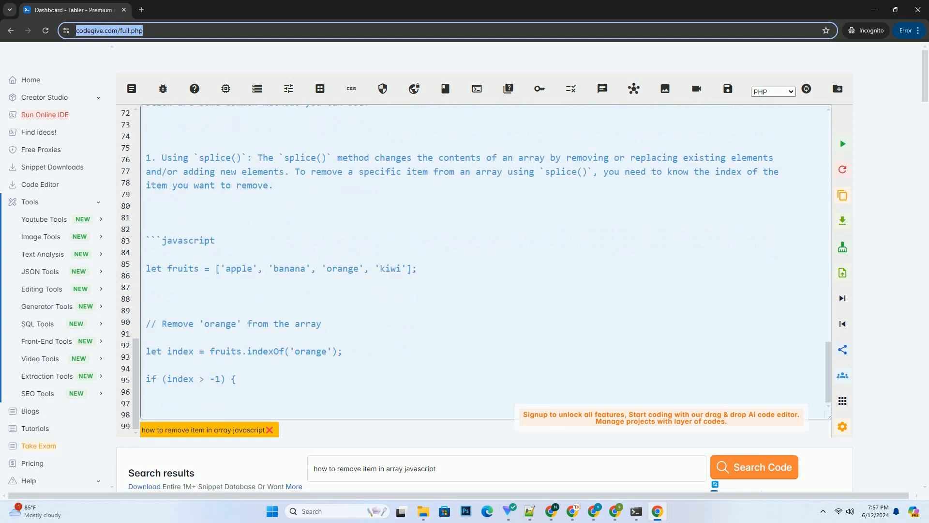
pyautogui.scroll(-3)
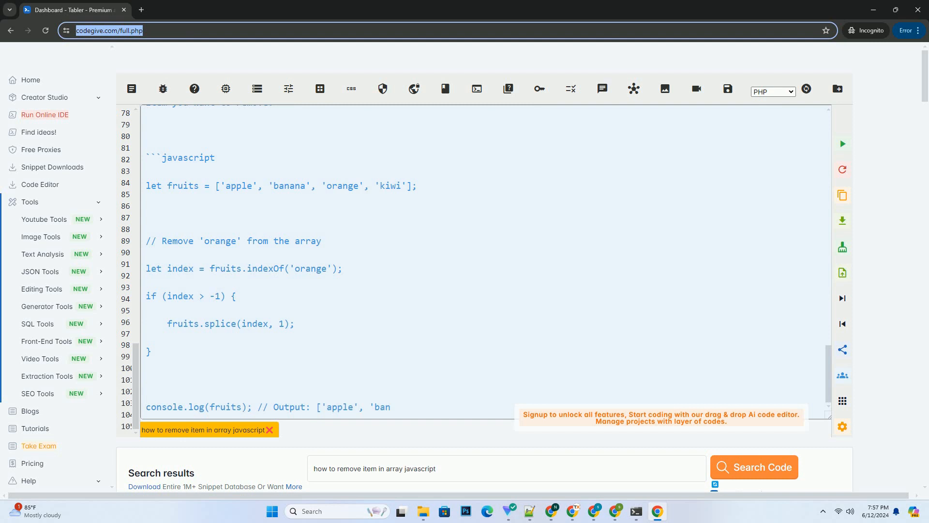
pyautogui.scroll(-3)
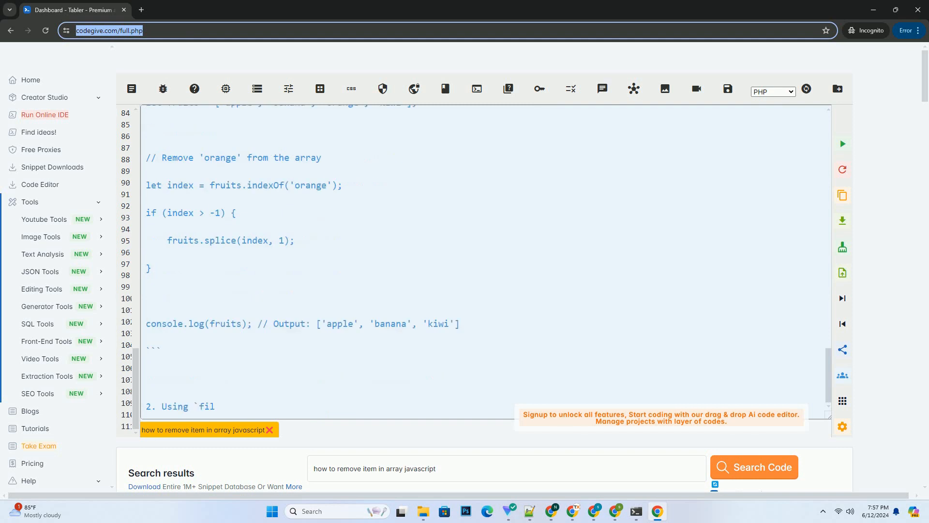